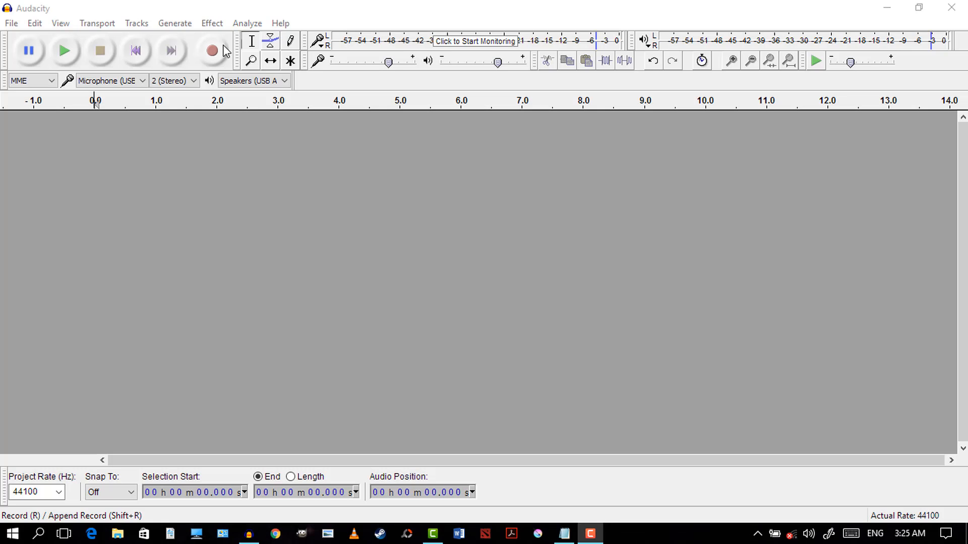
{"action": "mouse_move", "coordinate": [213, 52]}
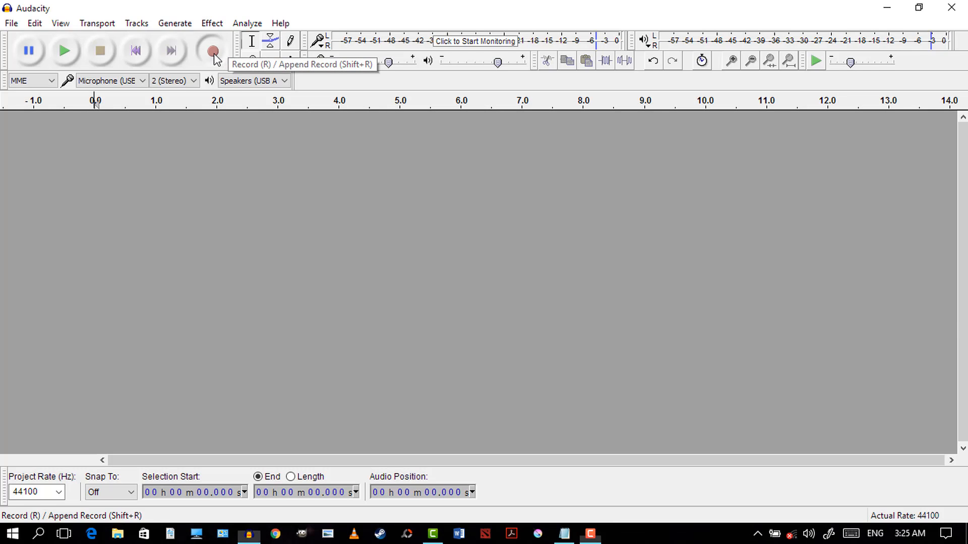
- Record a roughly four-second spoken clip and place the cursor near its start
{"action": "left_click", "coordinate": [212, 50]}
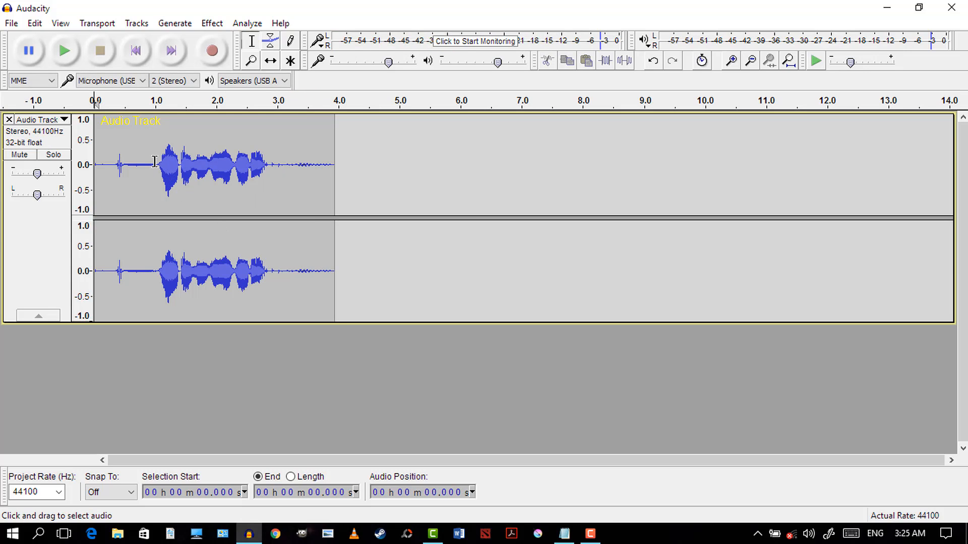
{"action": "left_click", "coordinate": [729, 61]}
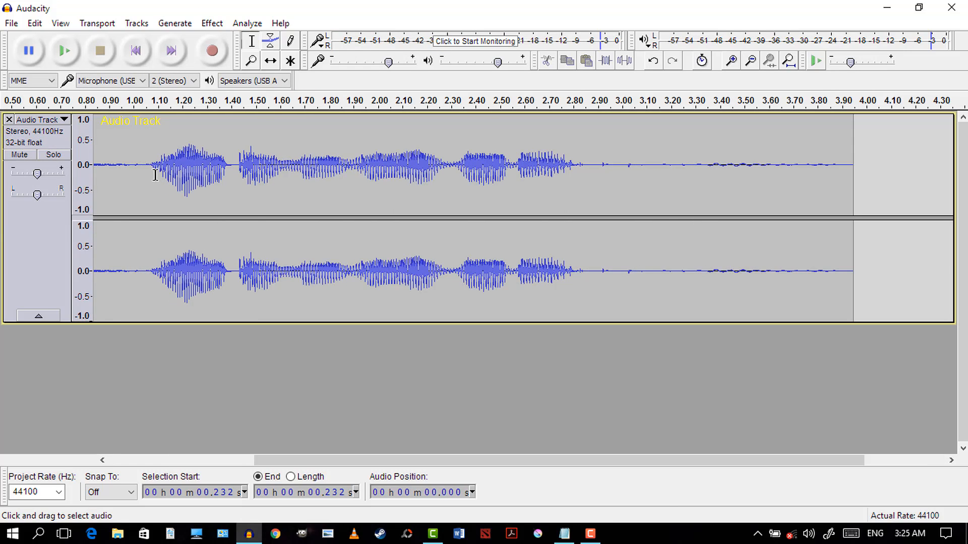
- Capture a Noise Reduction profile from the quiet stretch near the clip's start
{"action": "left_click", "coordinate": [247, 23]}
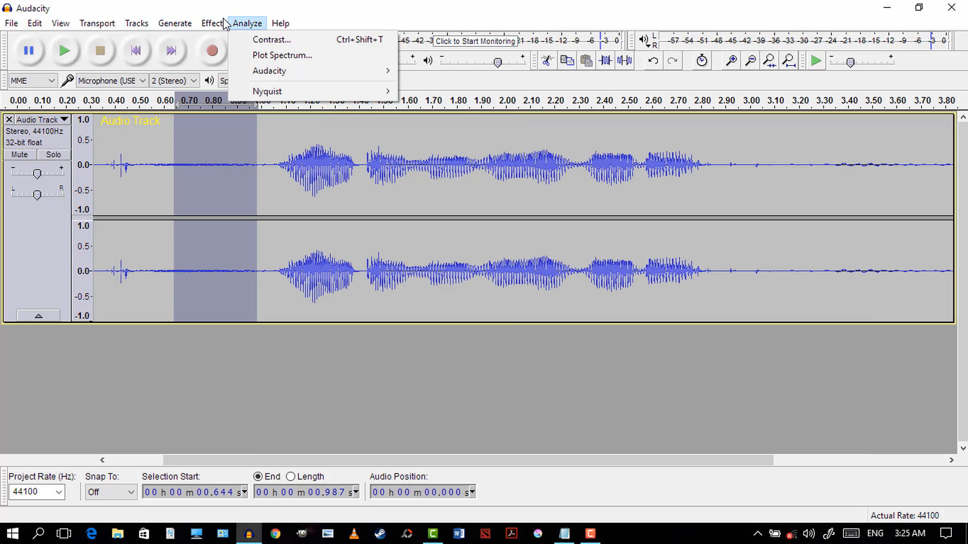
{"action": "left_click", "coordinate": [211, 22]}
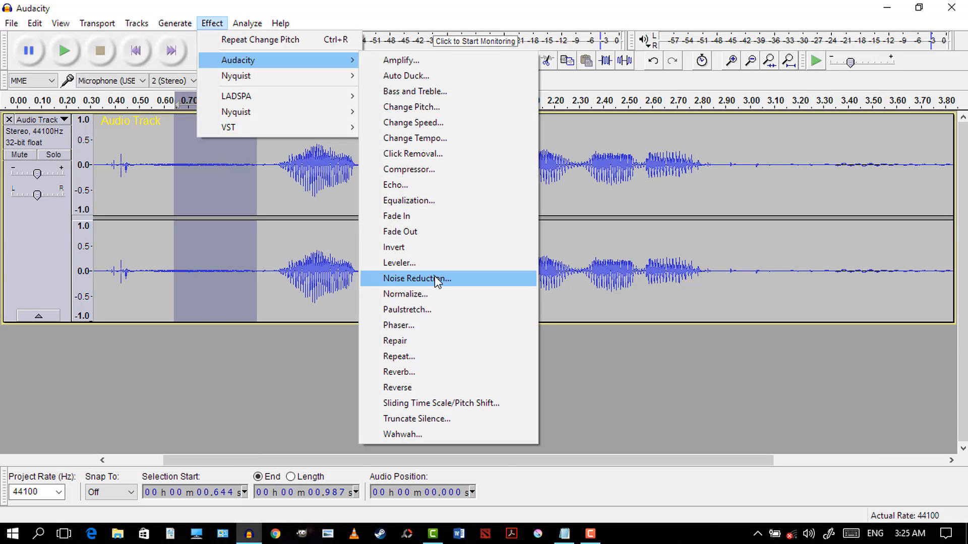
{"action": "left_click", "coordinate": [415, 278]}
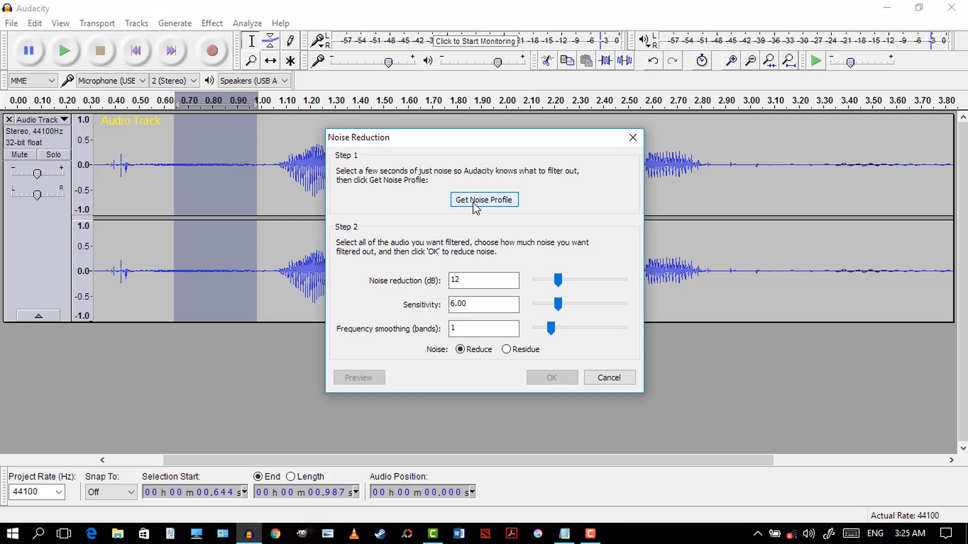
{"action": "left_click", "coordinate": [483, 200]}
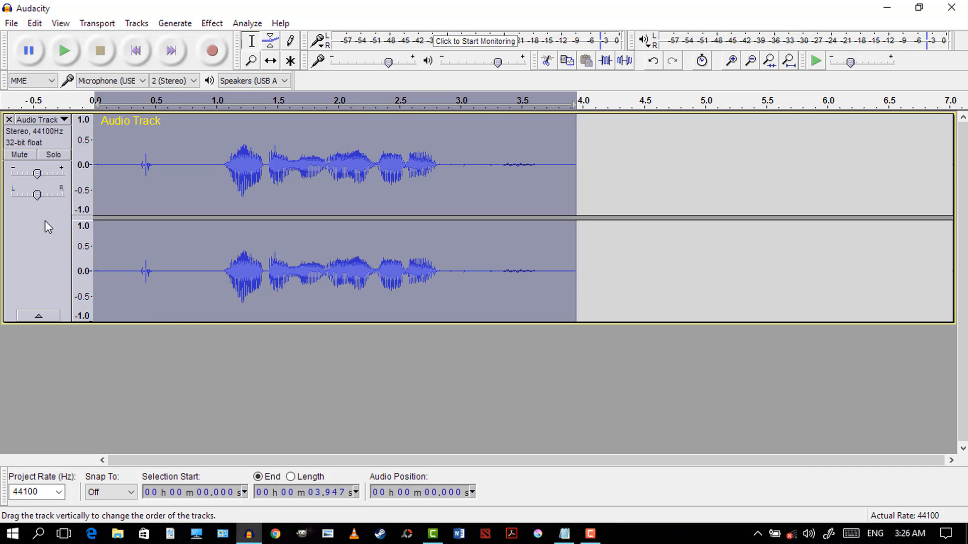
{"action": "mouse_move", "coordinate": [48, 227]}
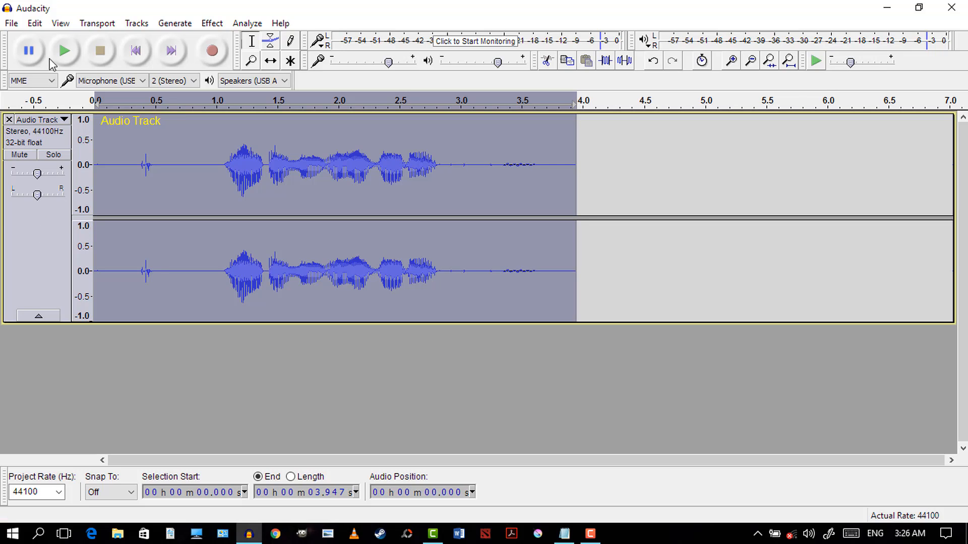
- Duplicate the cleaned voice clip into a second track via Edit > Duplicate
{"action": "left_click", "coordinate": [34, 23]}
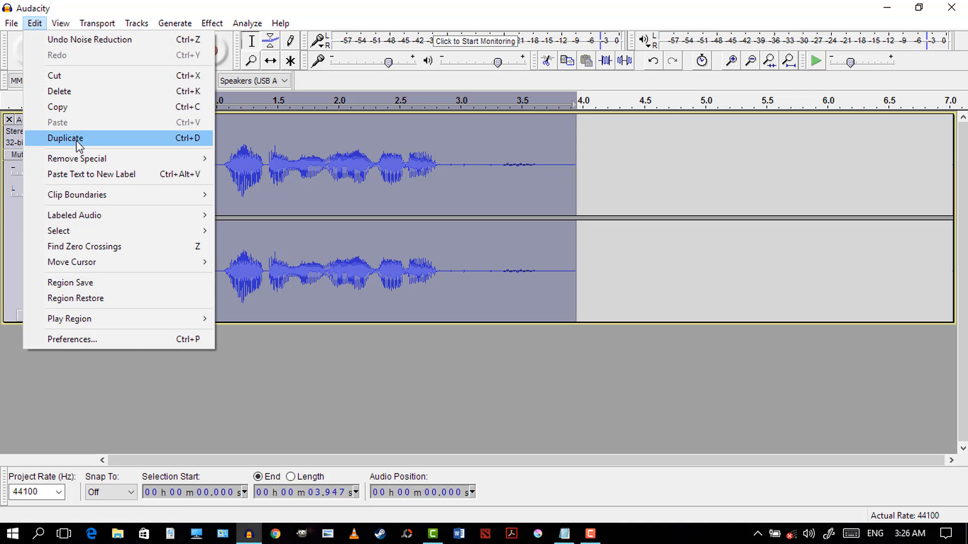
{"action": "left_click", "coordinate": [64, 138]}
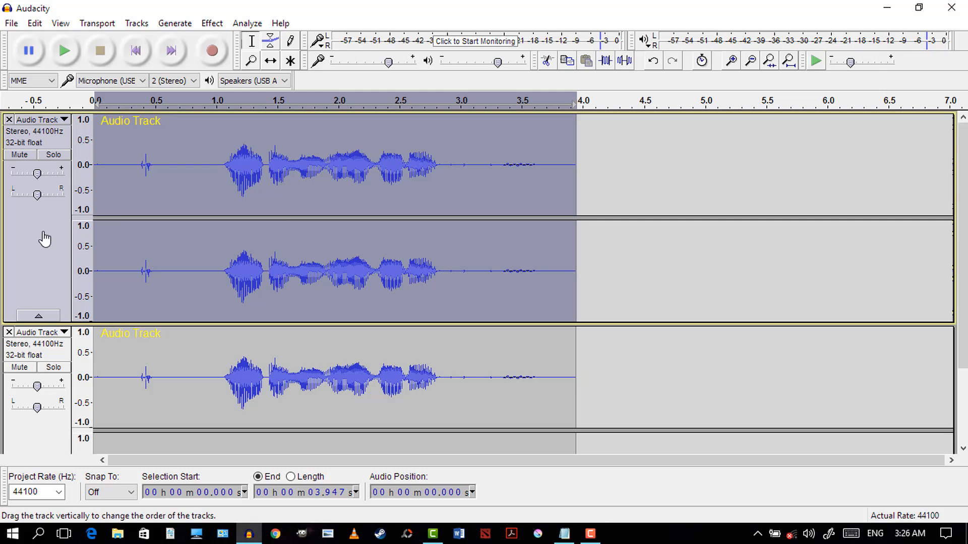
{"action": "left_click", "coordinate": [211, 23]}
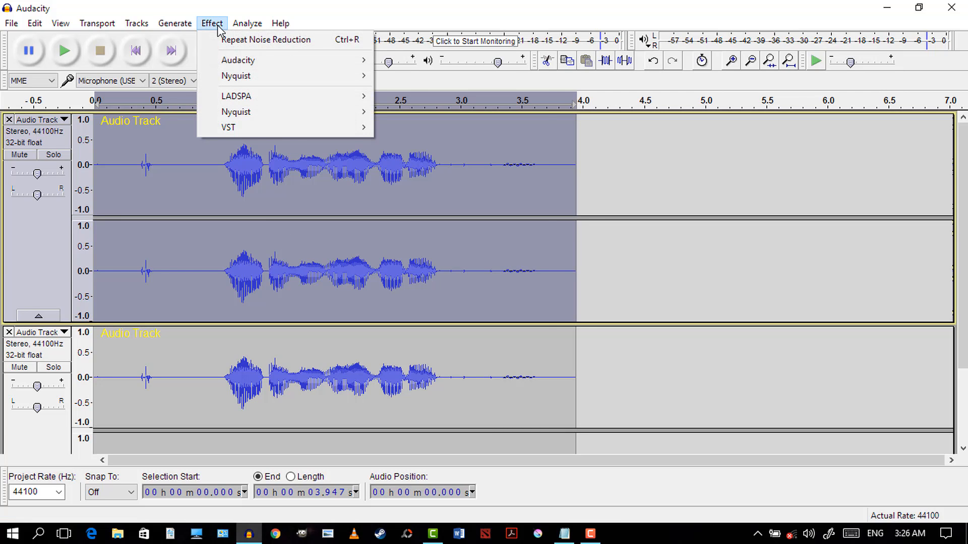
{"action": "mouse_move", "coordinate": [238, 60]}
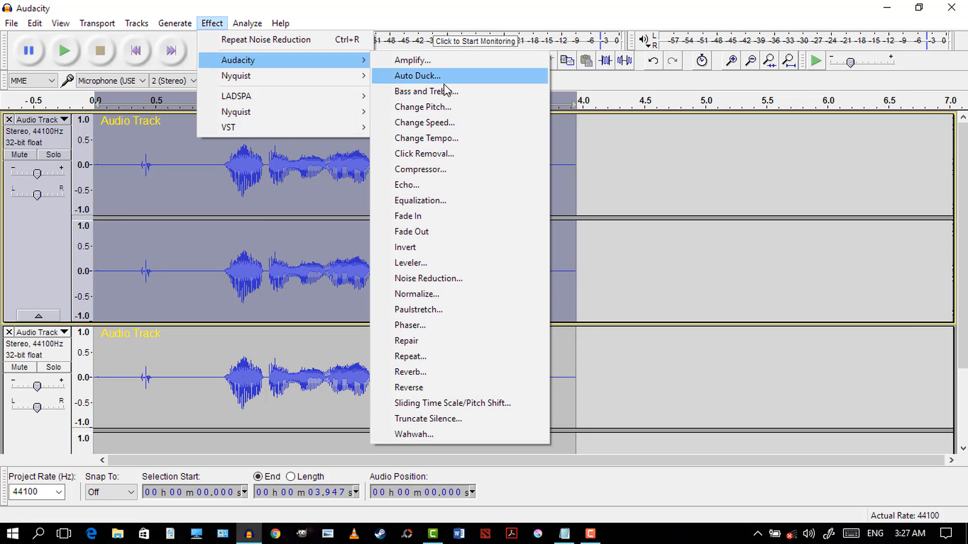
- Pitch the top track down -12 semitones, deselect, and play both tracks
{"action": "left_click", "coordinate": [424, 106]}
{"action": "type", "text": "-12"}
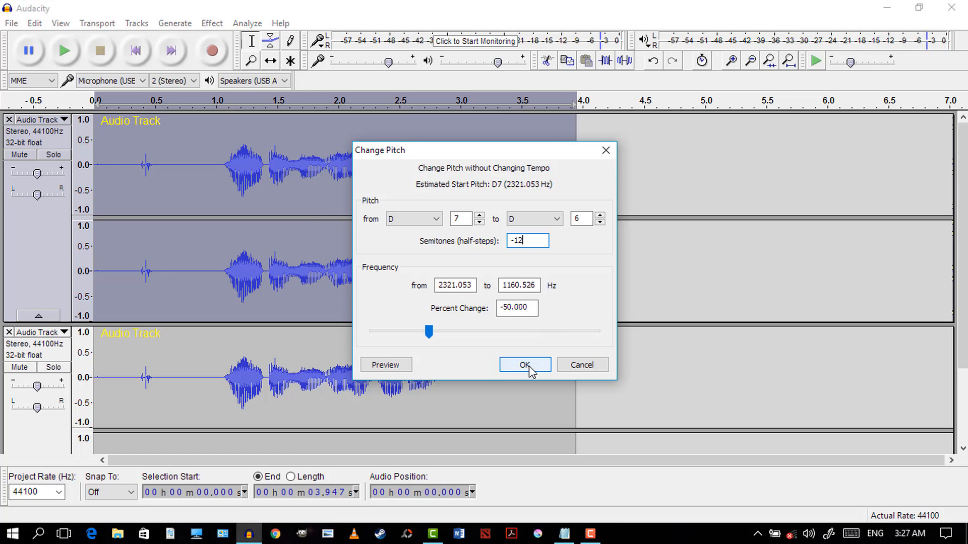
{"action": "left_click", "coordinate": [524, 365]}
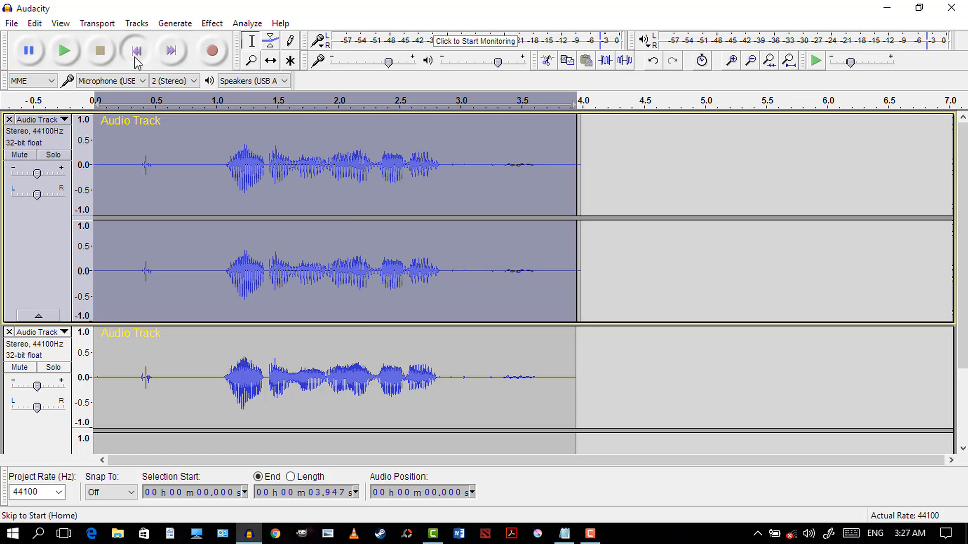
{"action": "left_click", "coordinate": [134, 51]}
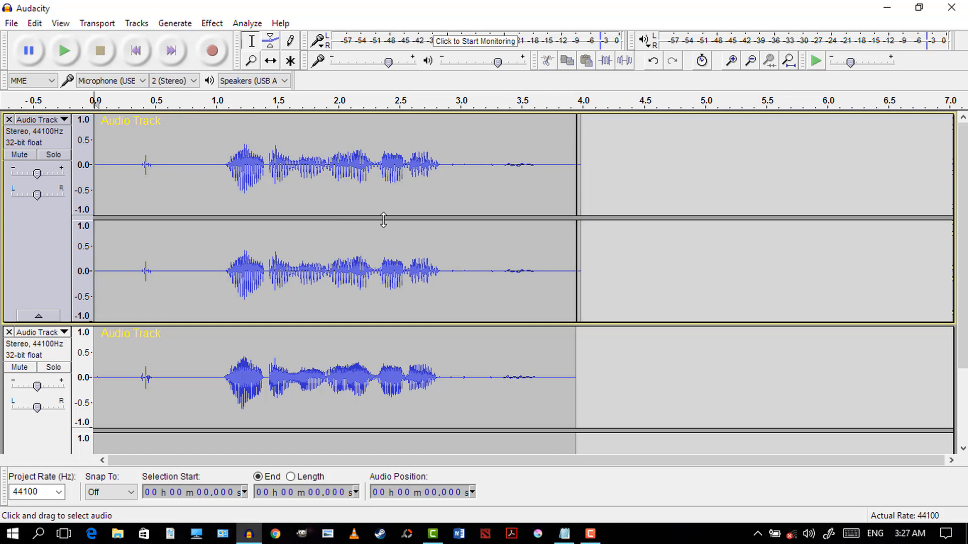
{"action": "left_click", "coordinate": [64, 51]}
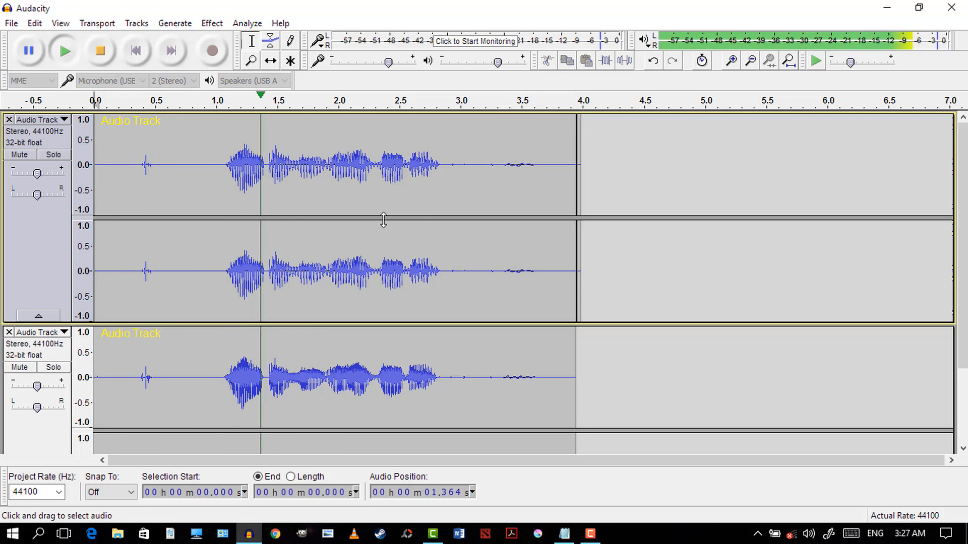